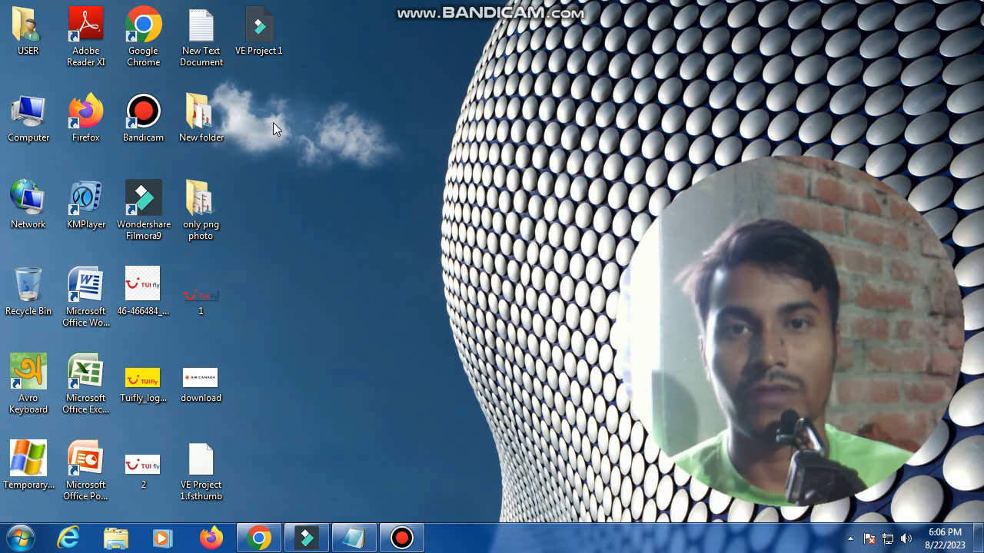
mouse_move(340, 152)
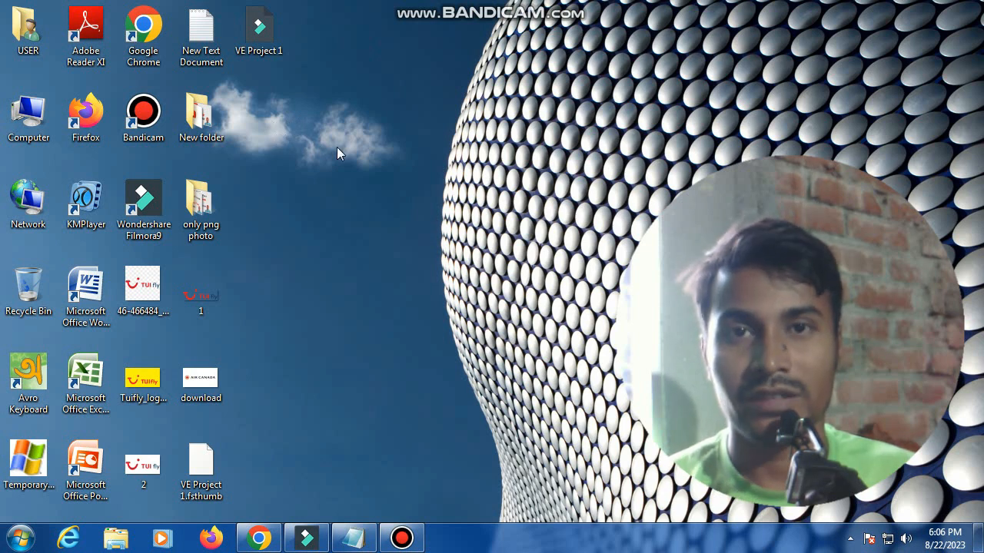
mouse_move(362, 163)
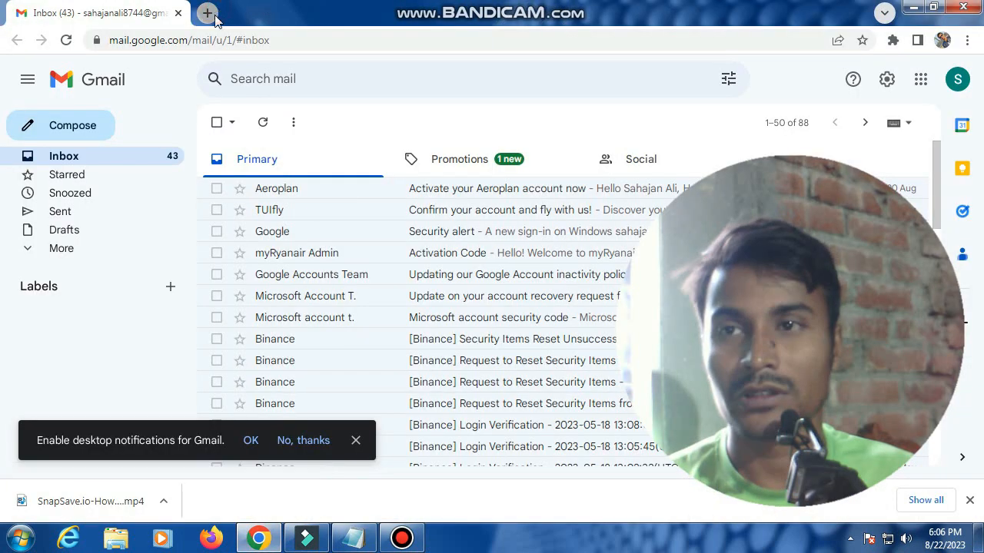
In a new tab, search Google for 'british airline' and open the British Airways result.
click(207, 13)
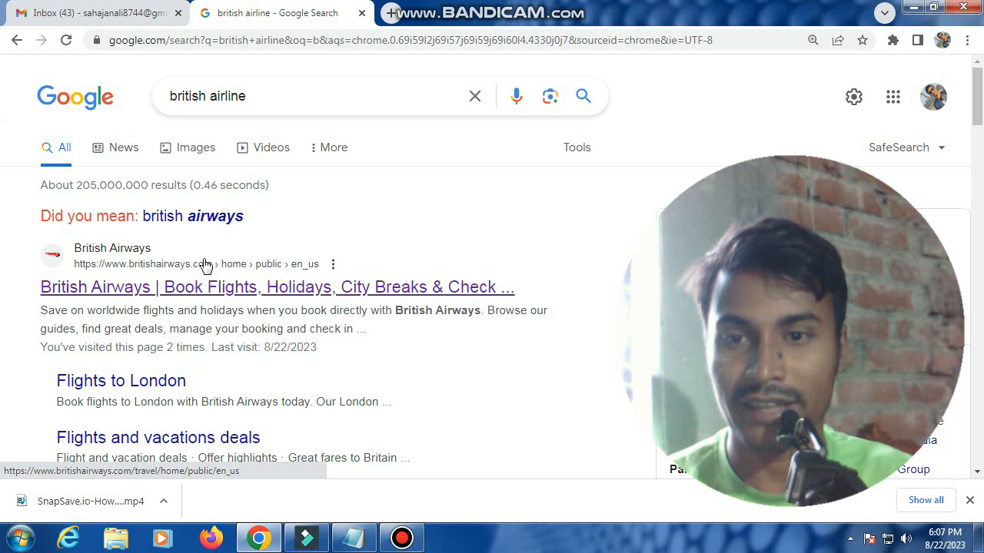
click(277, 287)
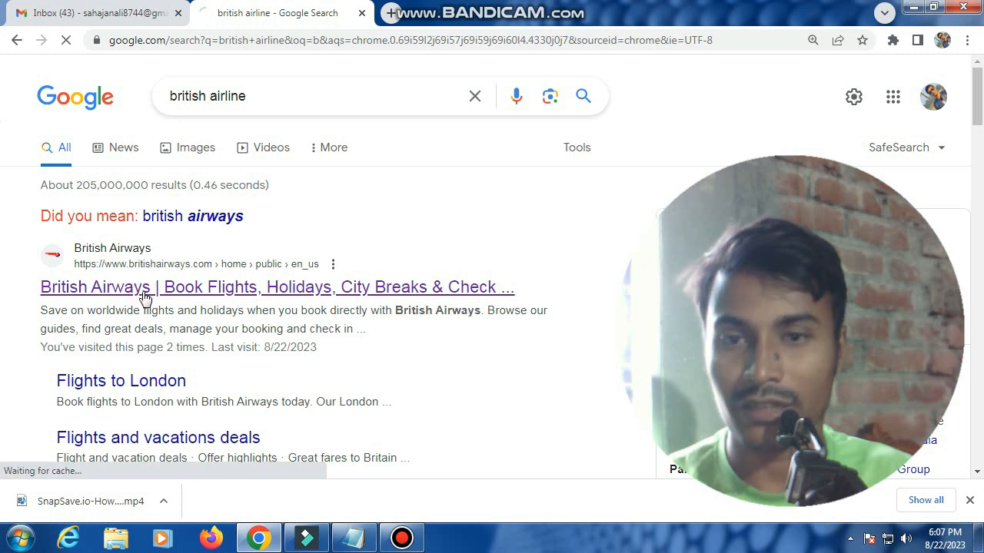
Scroll the loaded britishairways.com homepage down to the Executive Club sign-up panel.
click(154, 287)
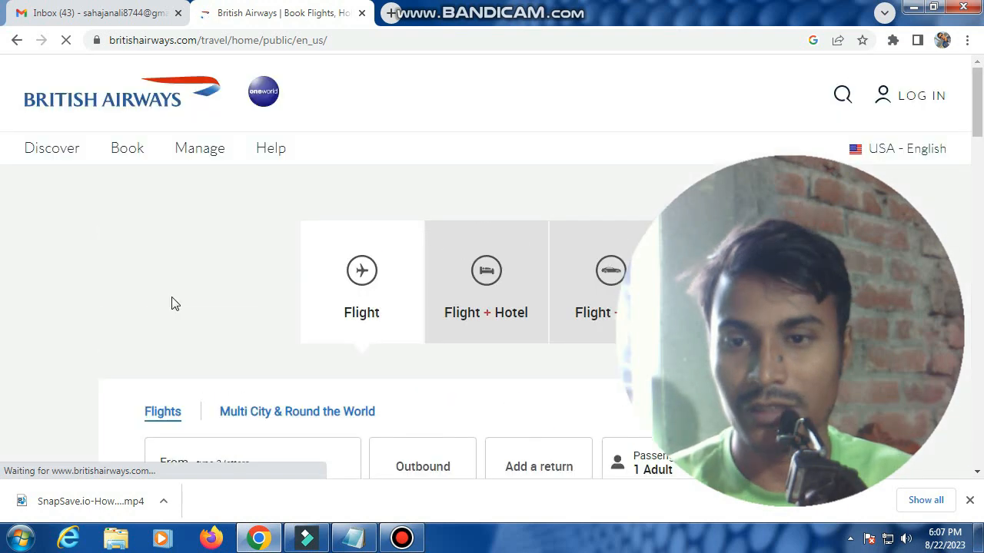
scroll(down, 3)
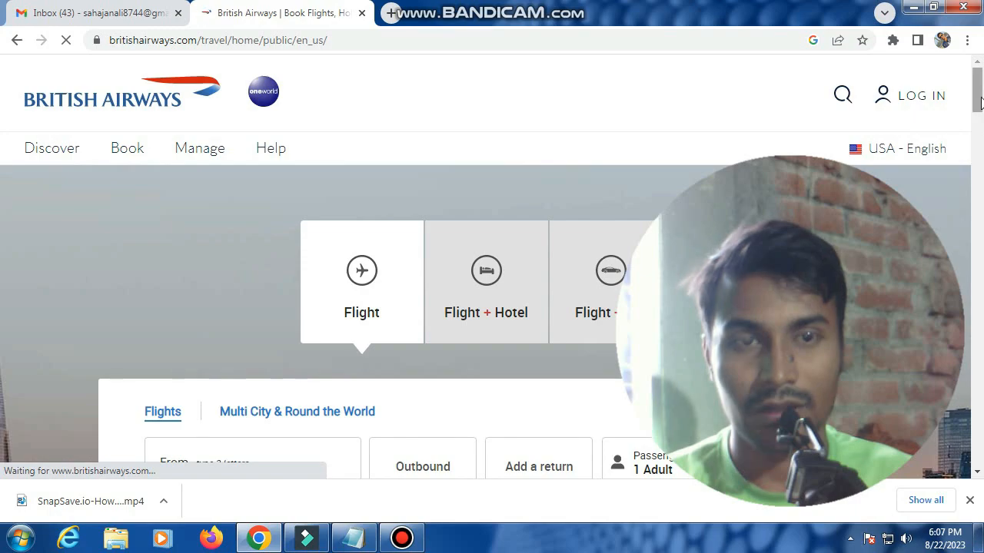
scroll(down, 3)
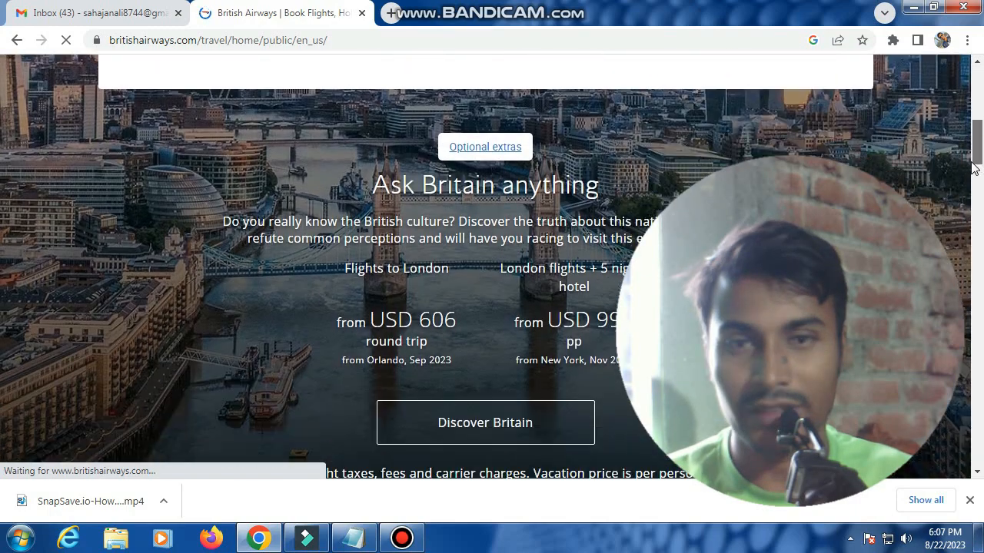
scroll(down, 3)
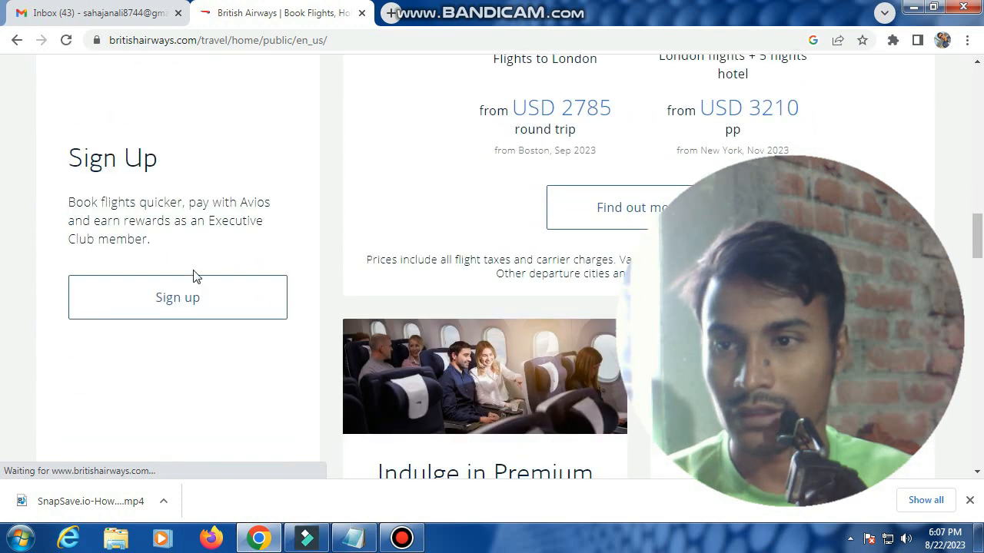
scroll(down, 3)
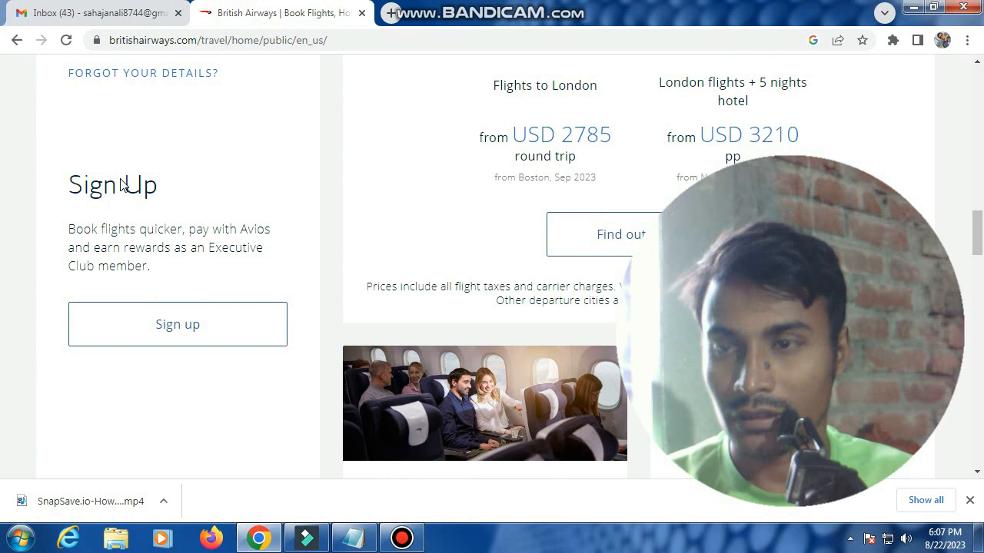
scroll(up, 3)
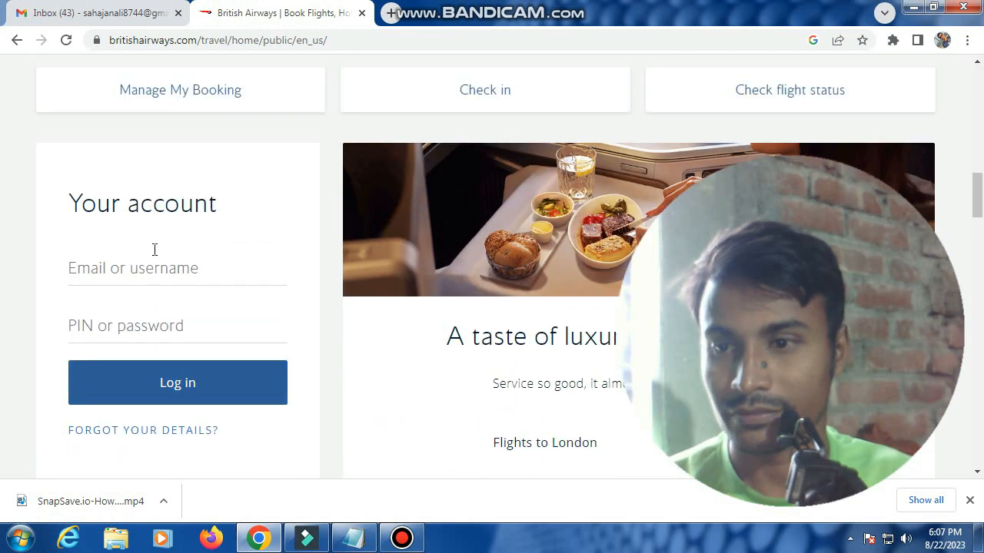
scroll(down, 3)
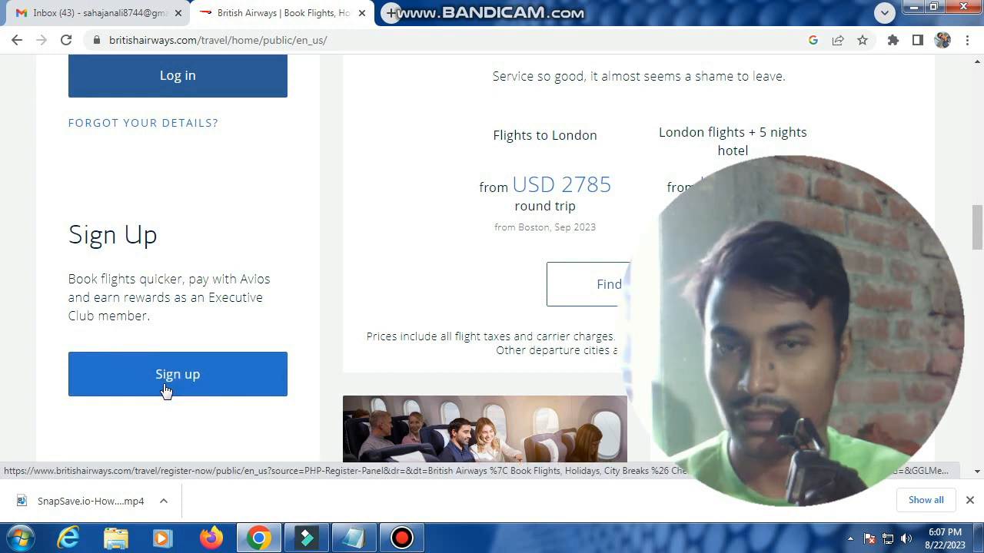
click(178, 374)
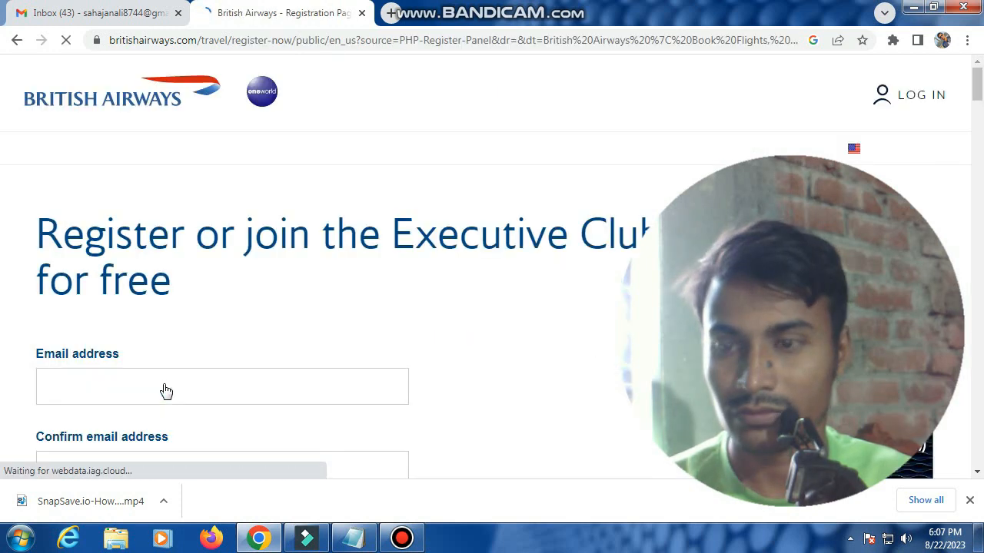
scroll(down, 3)
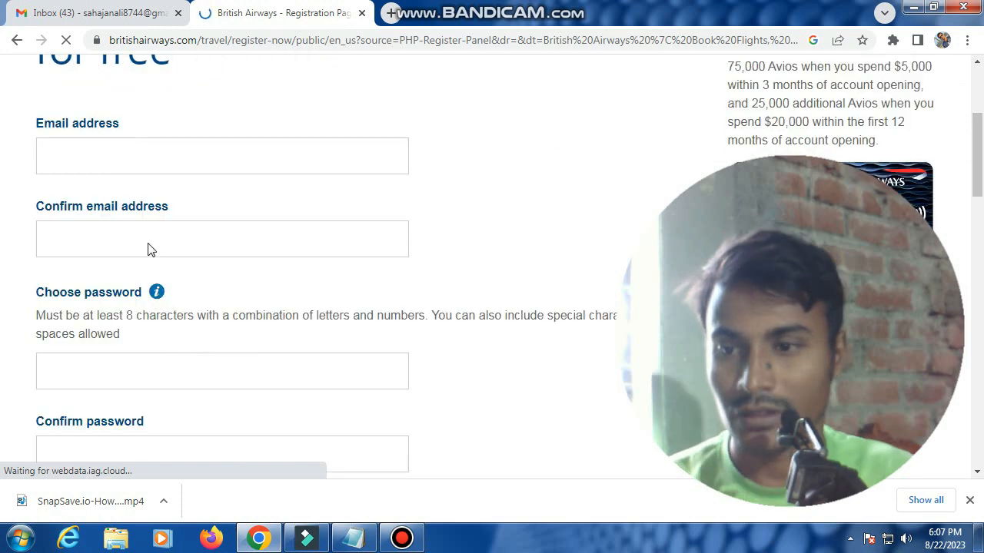
mouse_move(193, 183)
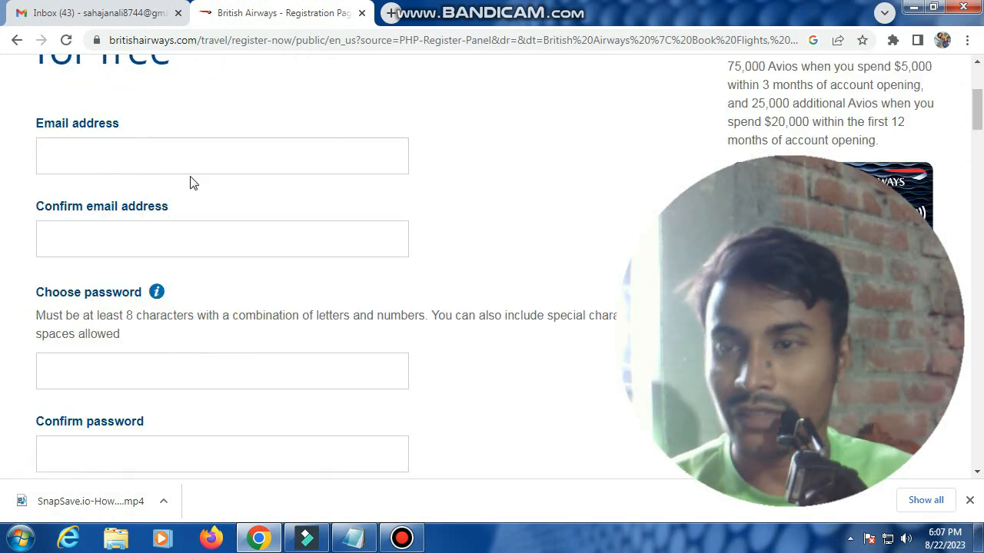
click(222, 155)
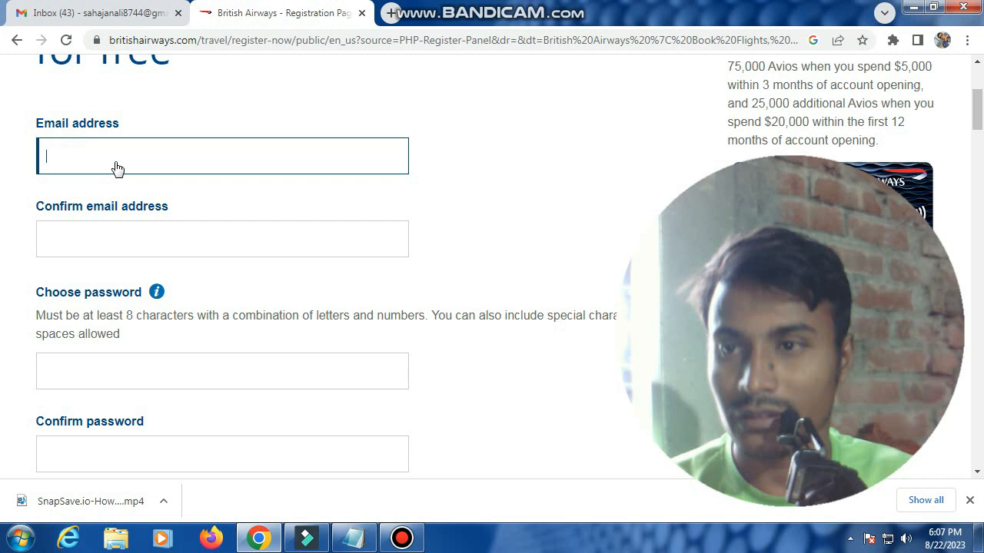
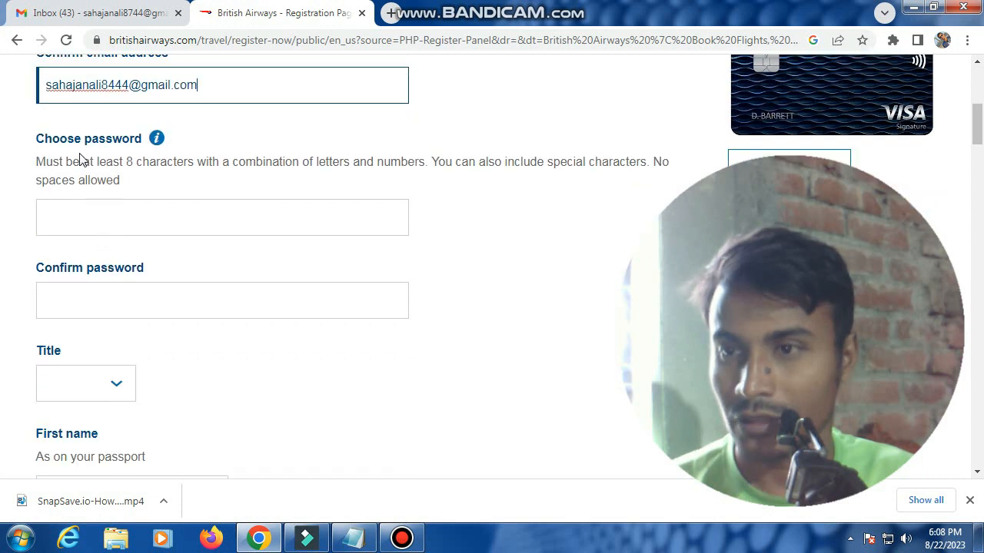
Fill in both password fields, set the title to Mr, and enter first and last names.
click(222, 217)
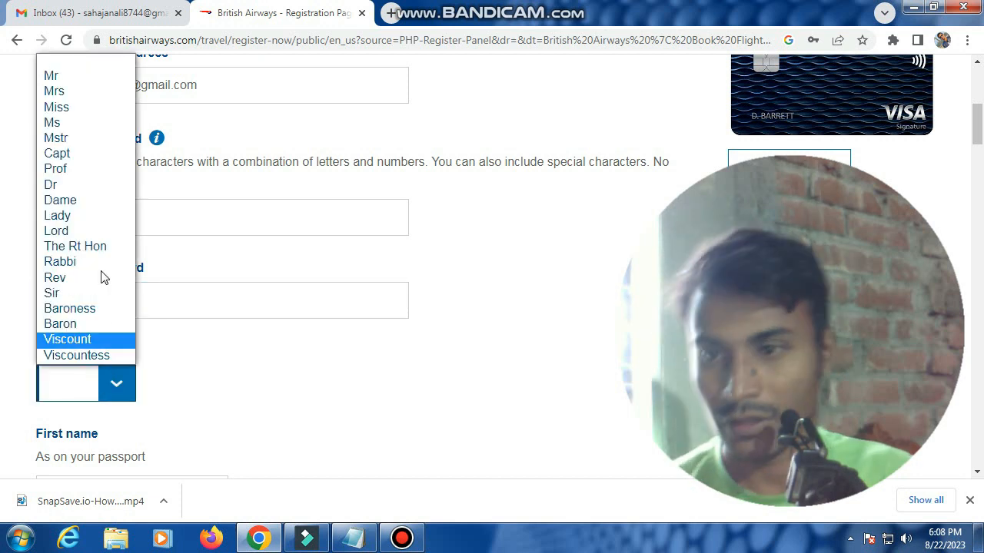
click(50, 75)
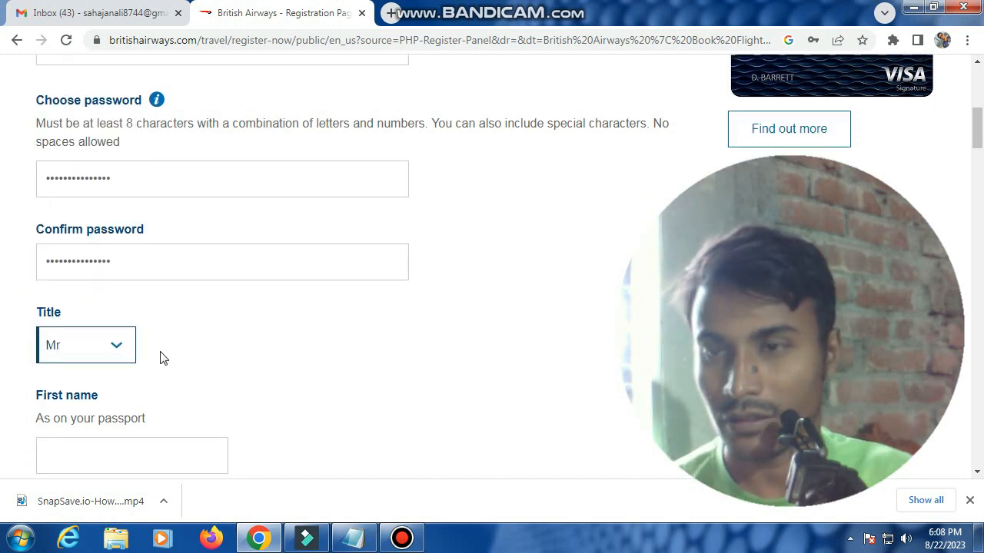
scroll(down, 3)
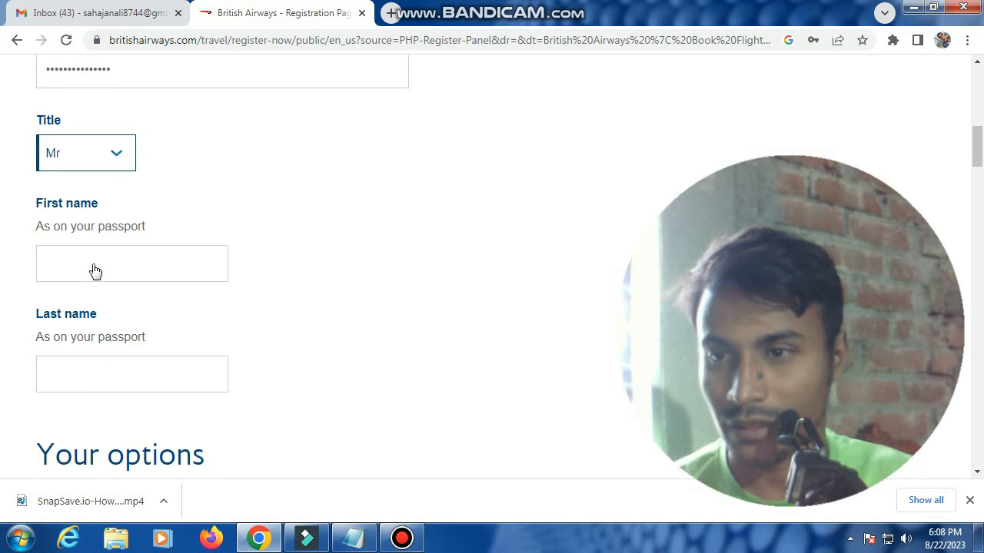
click(131, 263)
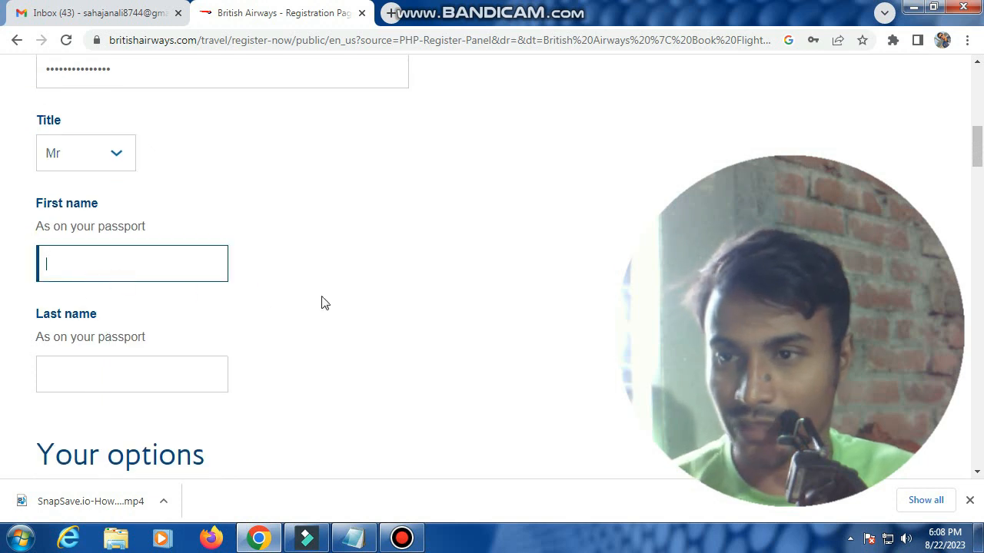
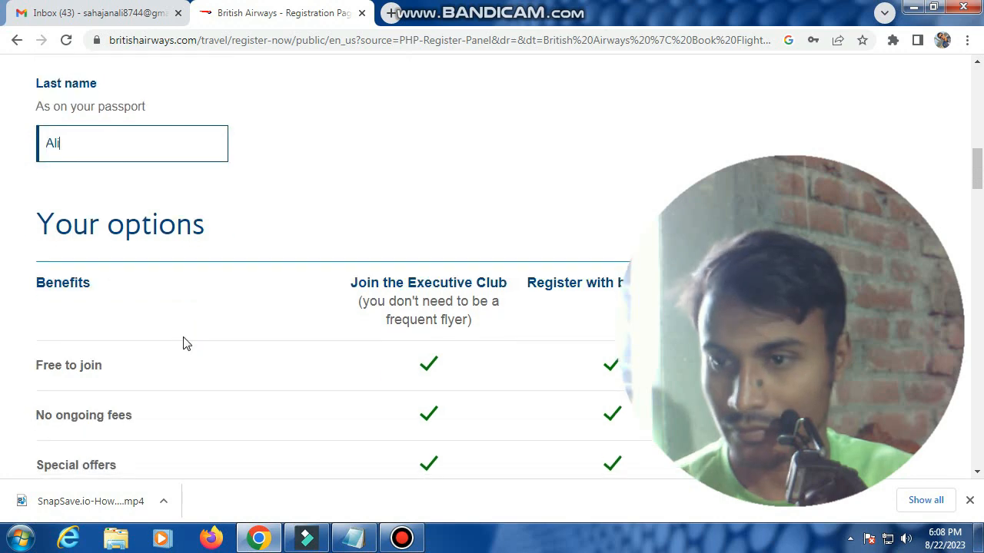
Select 'Register with ba.com' instead of Executive Club and scroll to the Join now button.
scroll(down, 3)
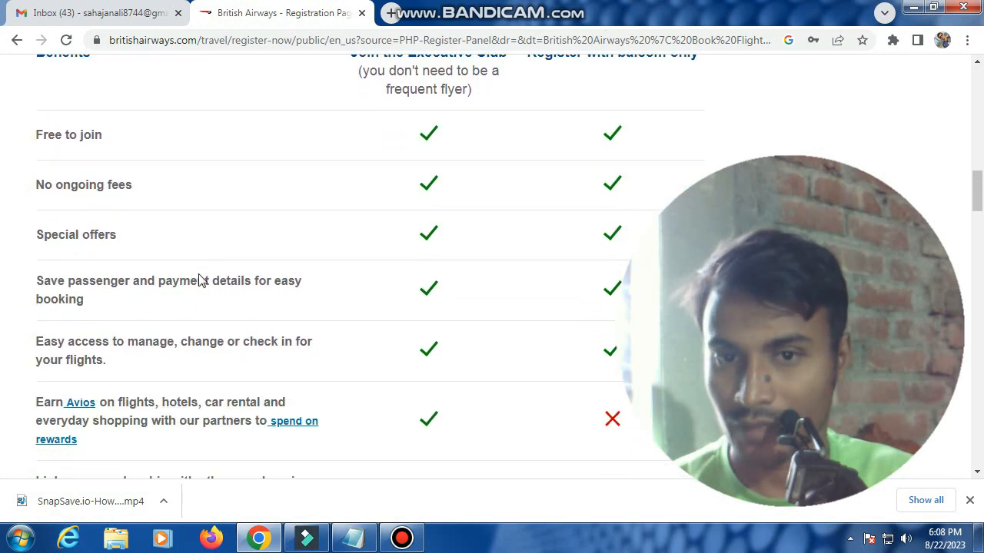
scroll(down, 3)
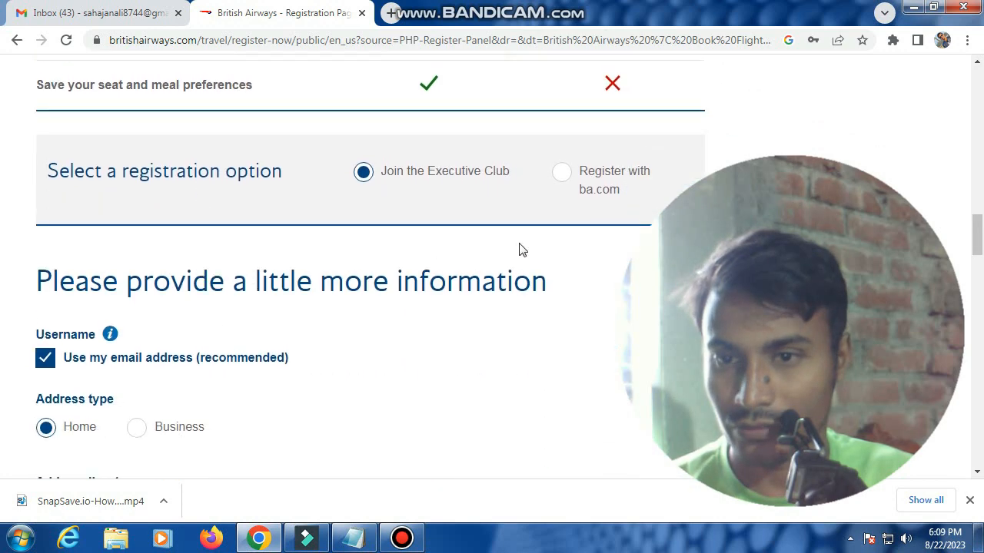
mouse_move(604, 212)
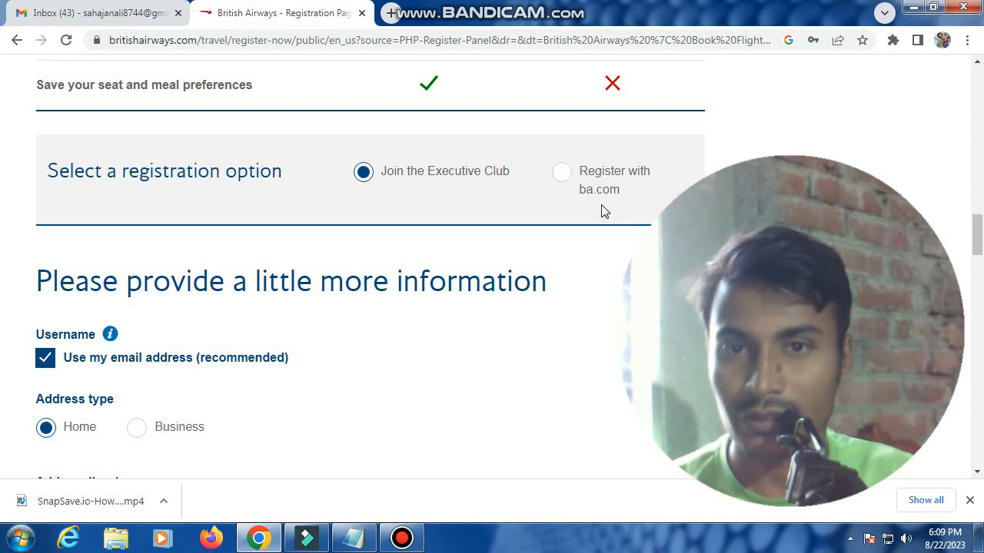
click(561, 172)
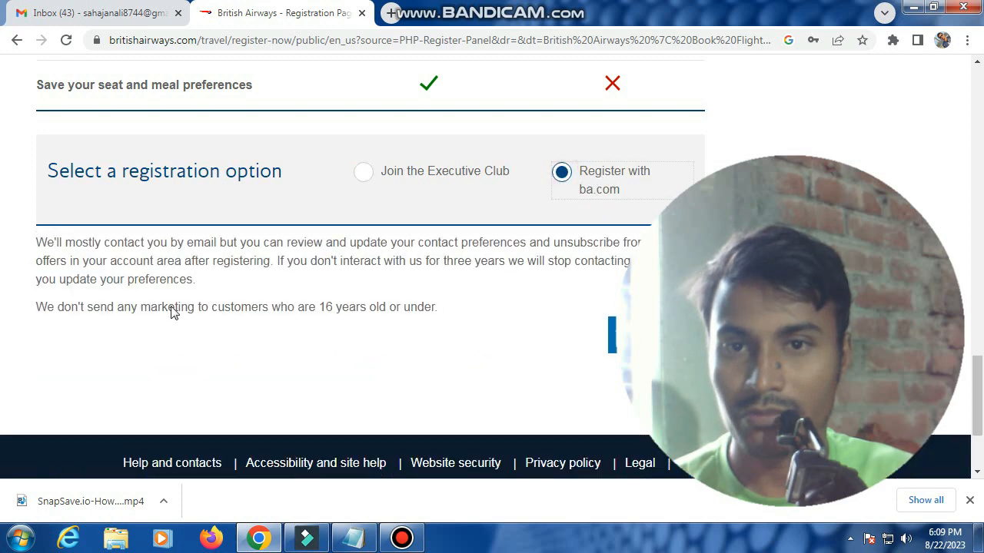
scroll(down, 3)
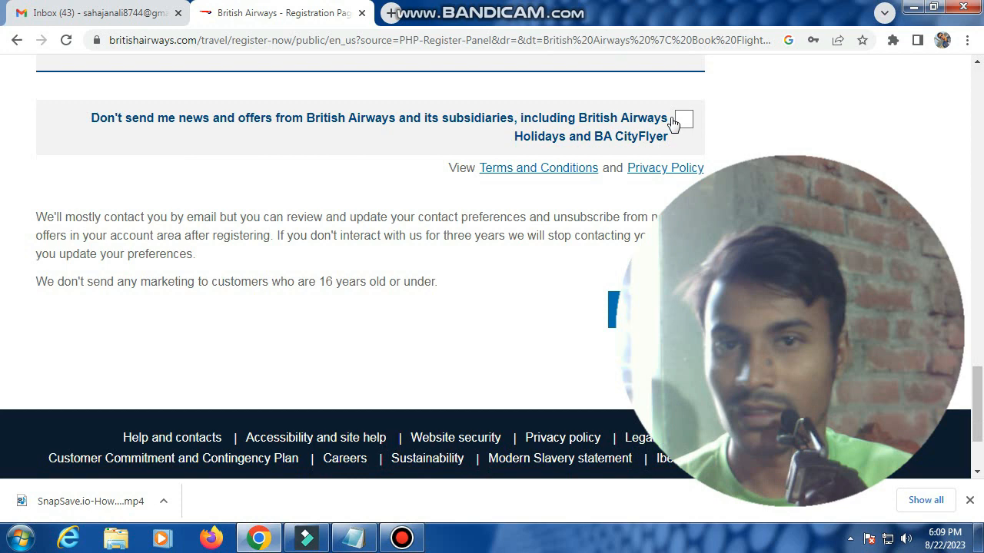
scroll(down, 3)
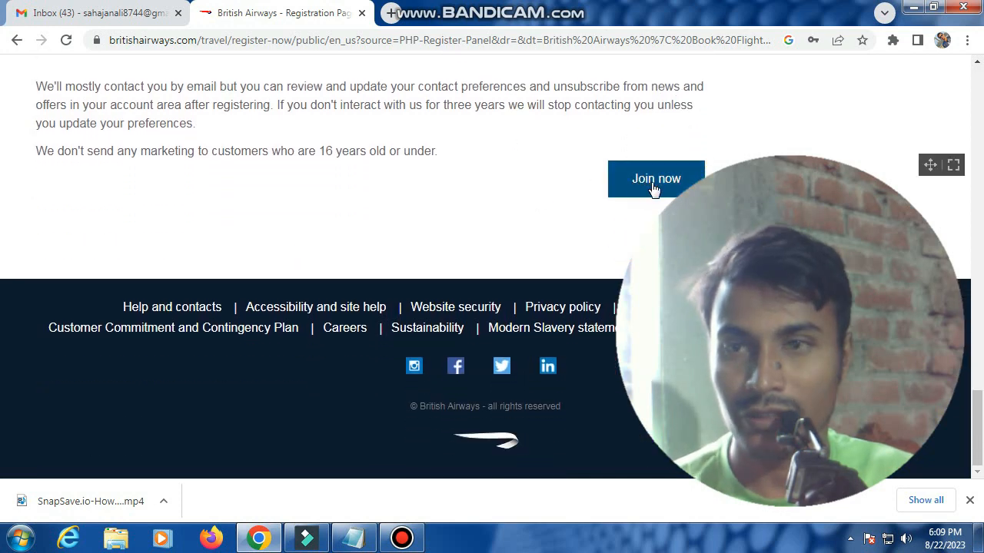
Submit the ba.com registration with Join now and save the account password in Chrome.
click(656, 178)
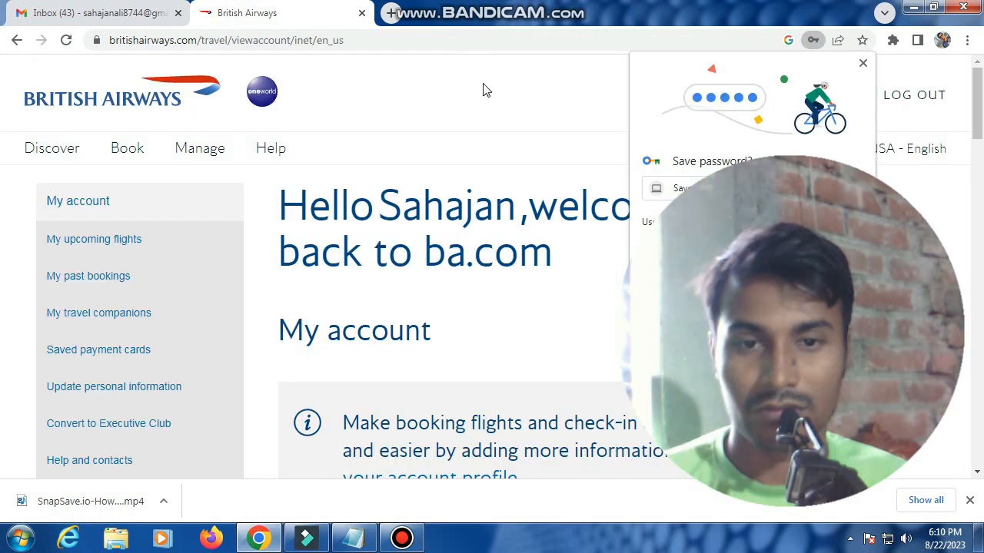
scroll(down, 3)
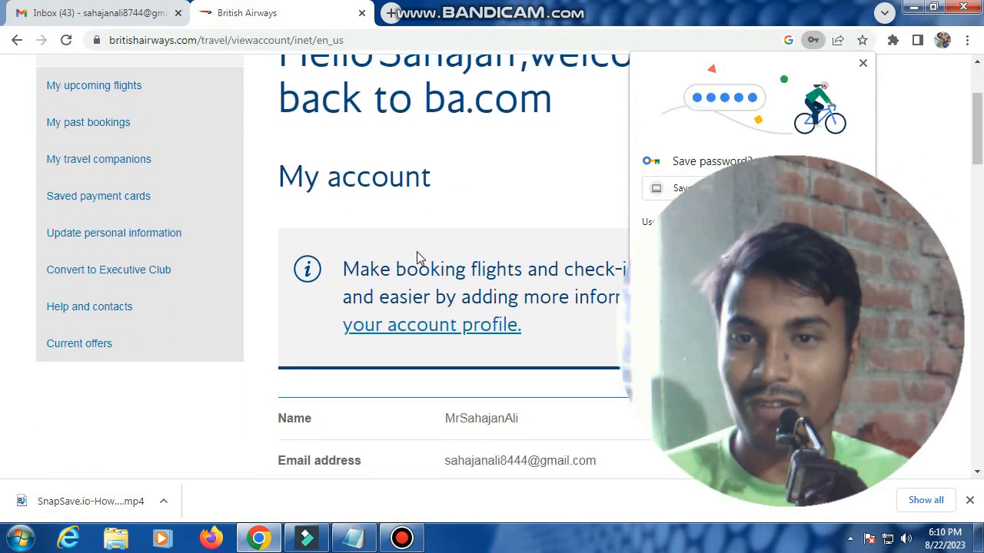
scroll(down, 3)
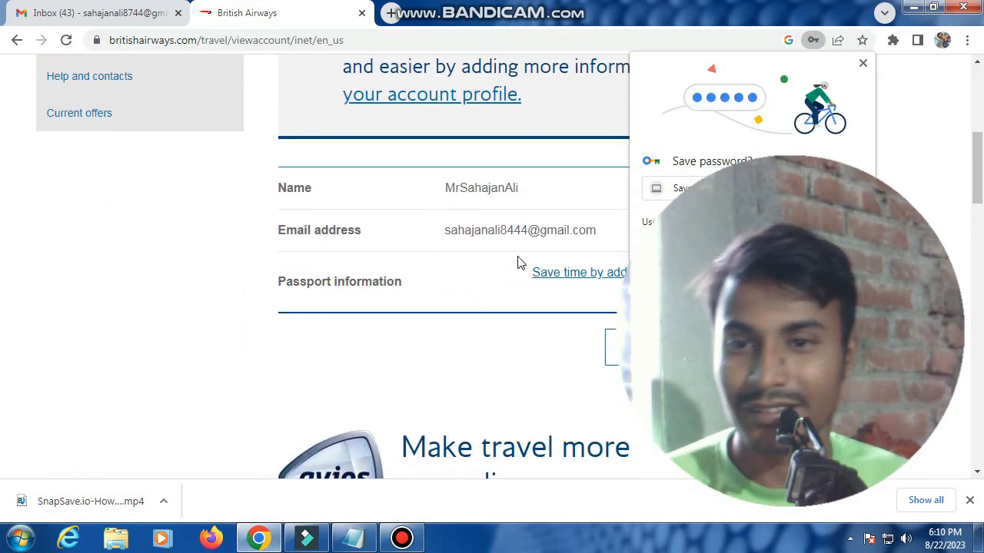
scroll(down, 3)
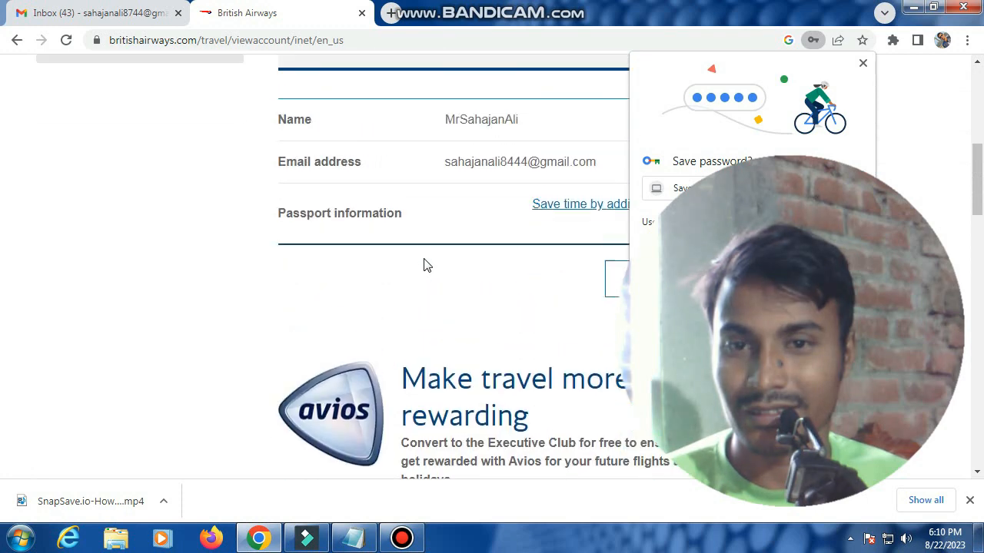
scroll(down, 3)
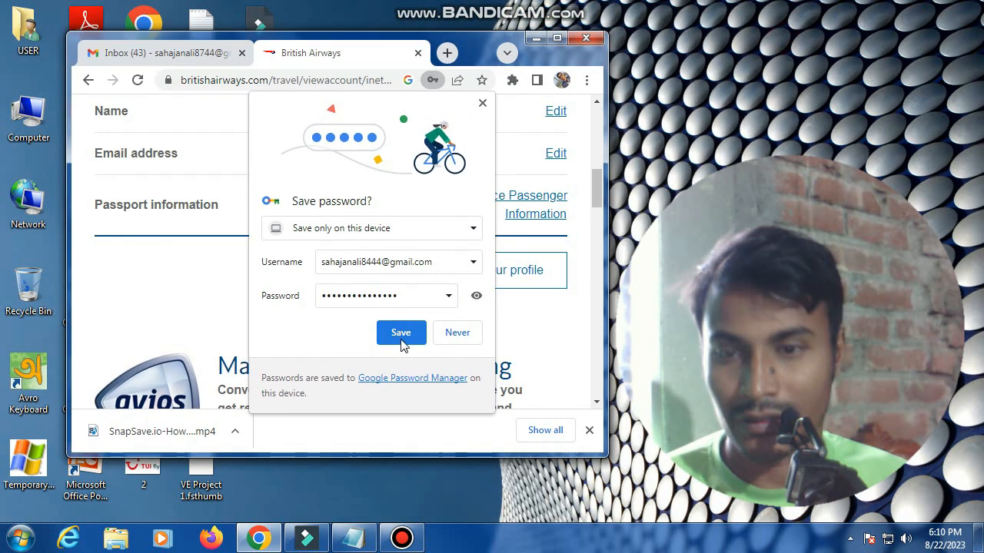
click(400, 332)
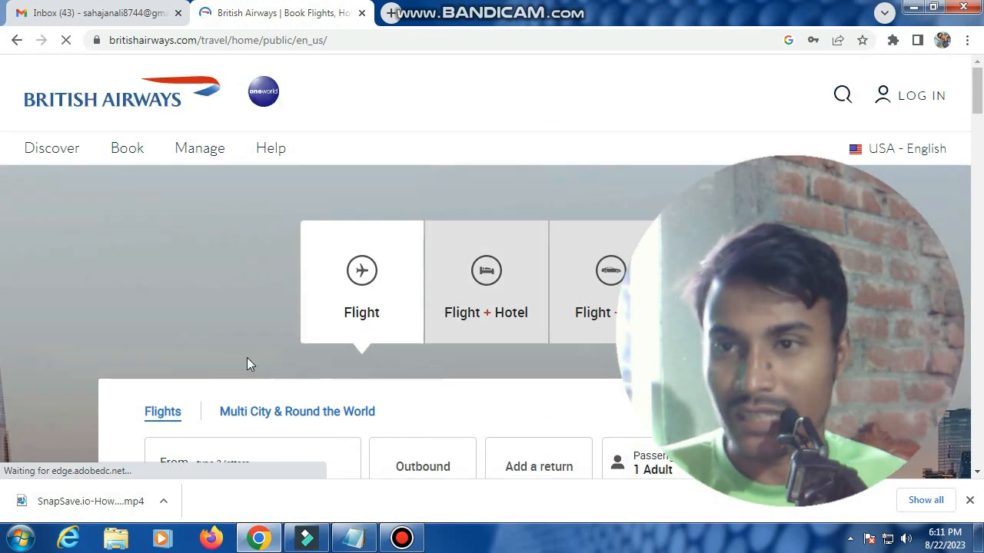
click(199, 148)
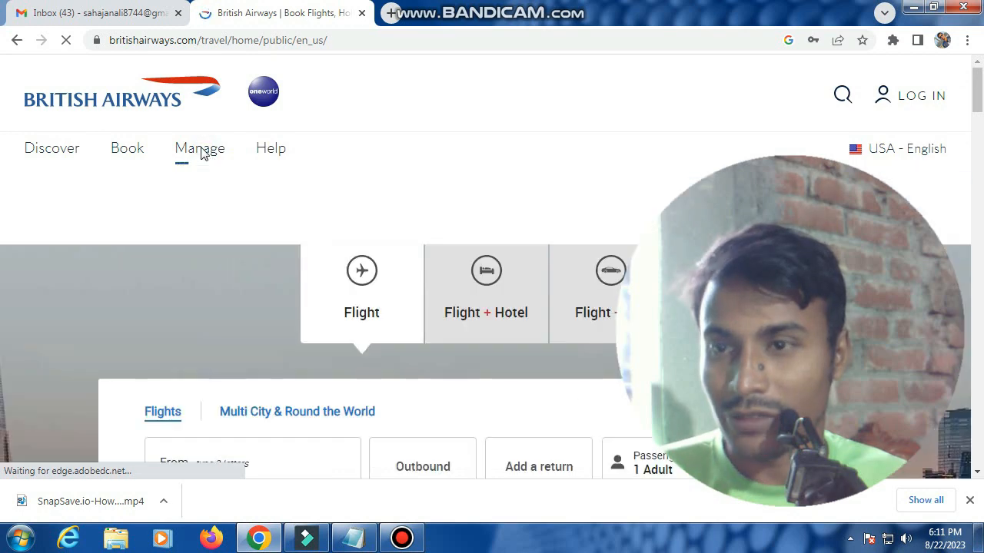
click(199, 147)
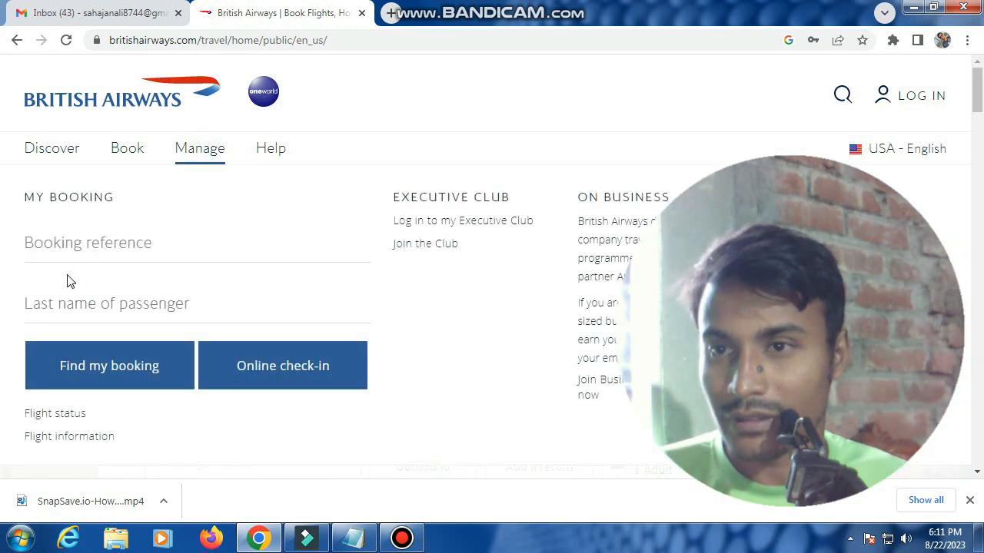
click(107, 303)
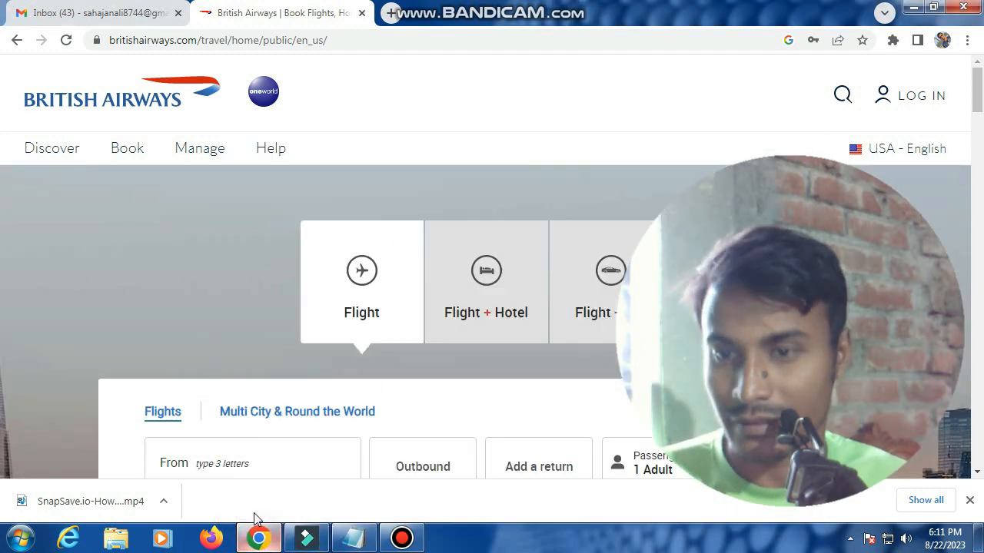
Copy last name Jenei from the Notepad note into the form and start online check-in.
click(199, 147)
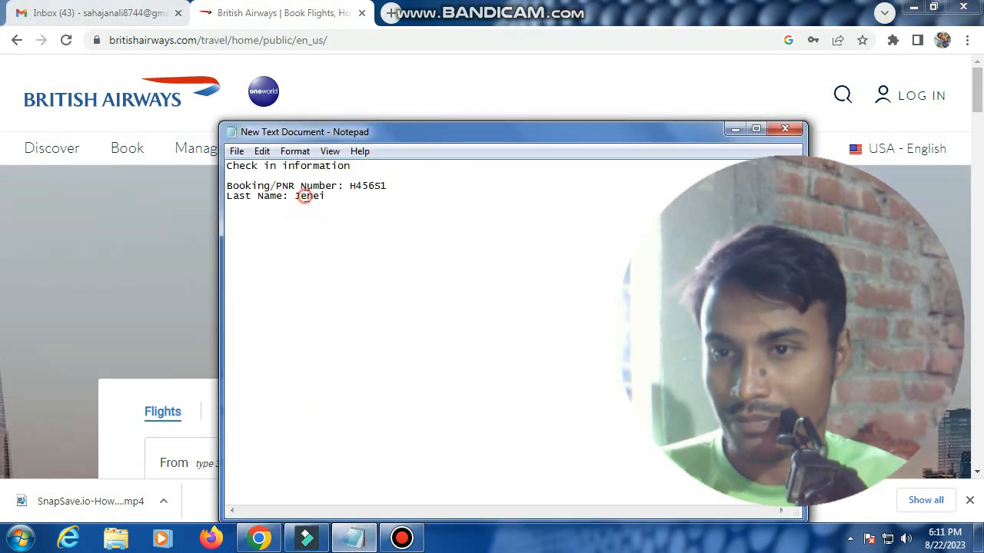
double_click(306, 195)
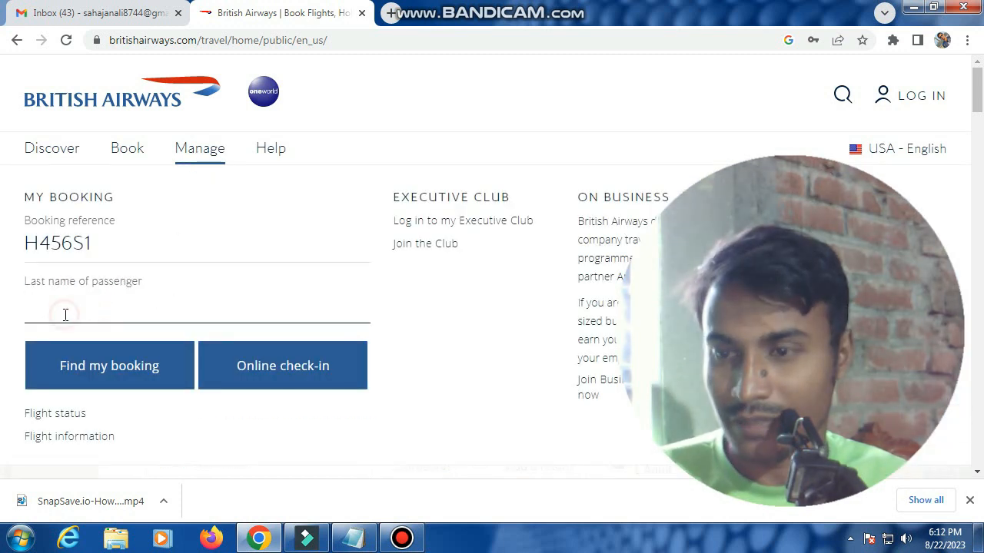
text(Jenei)
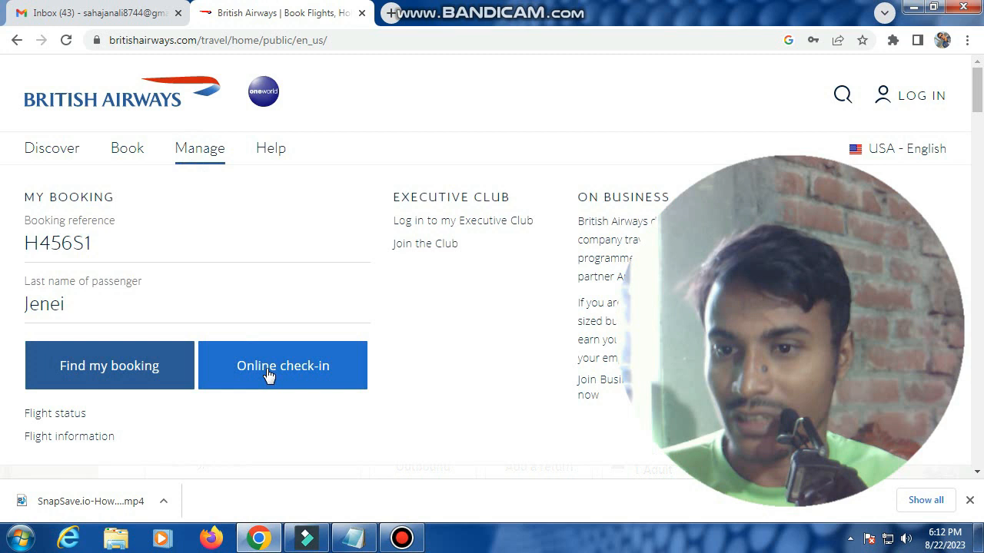
click(283, 366)
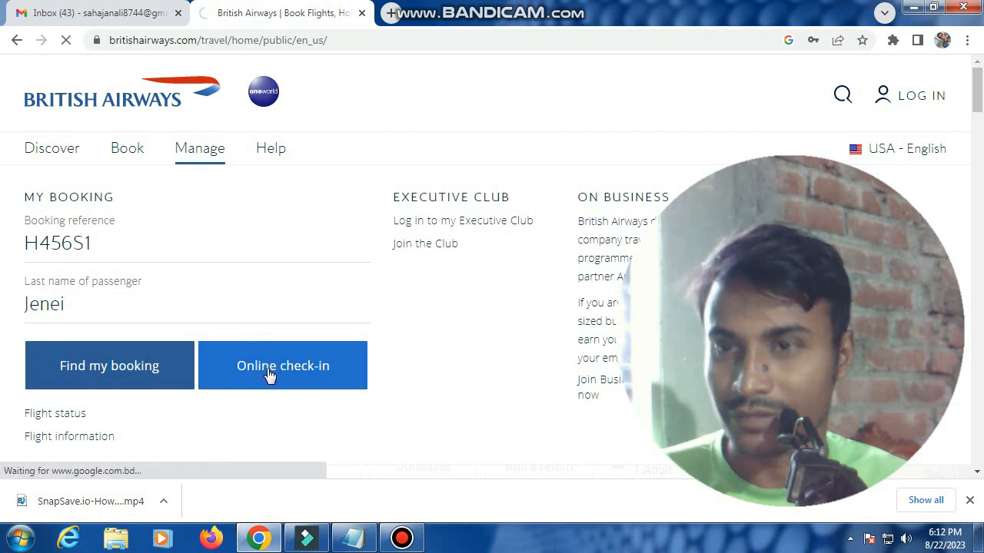
click(283, 365)
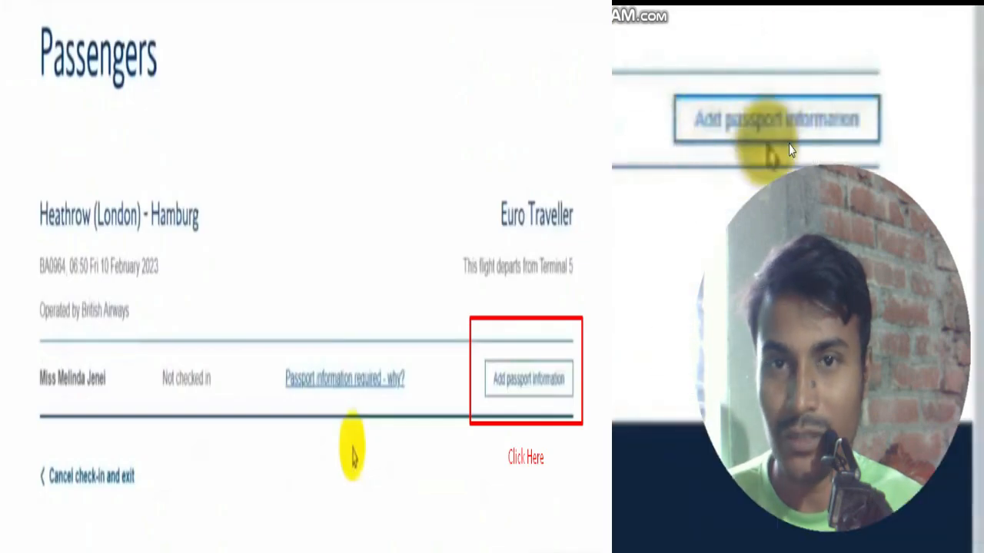
click(527, 378)
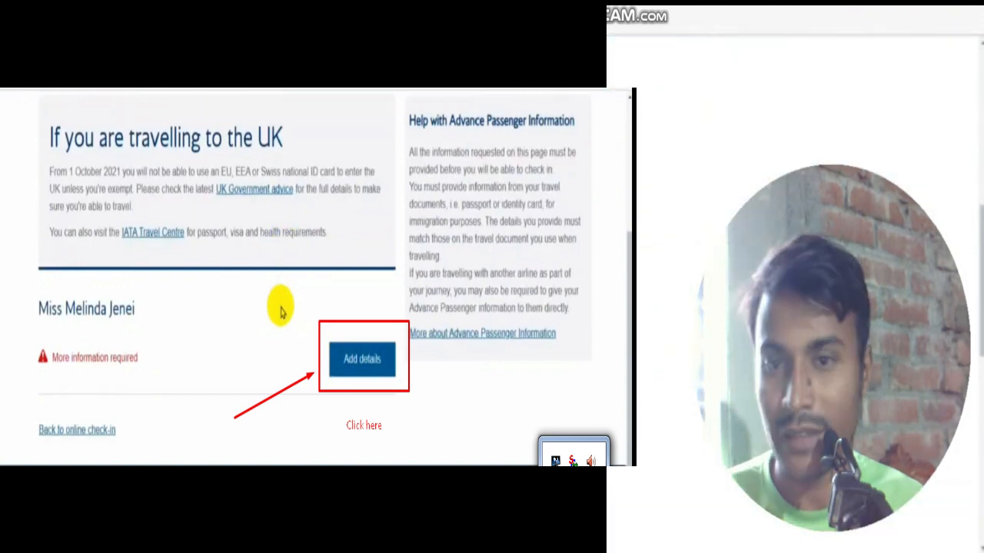
click(361, 359)
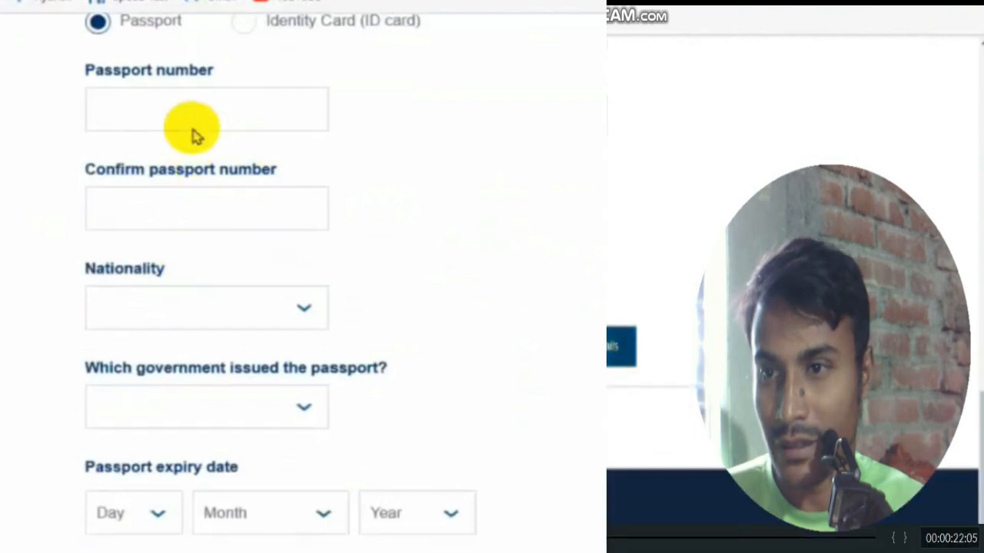
scroll(down, 3)
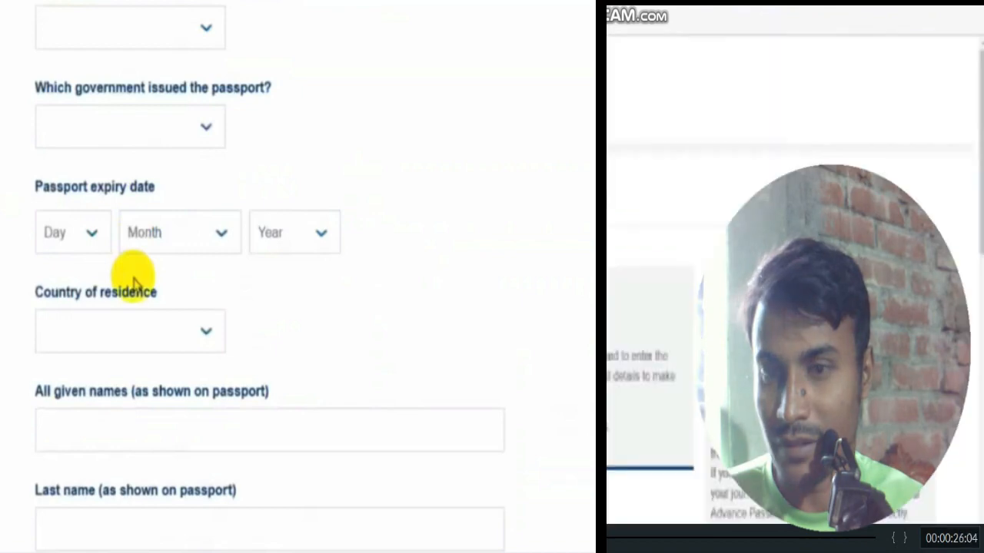
scroll(down, 3)
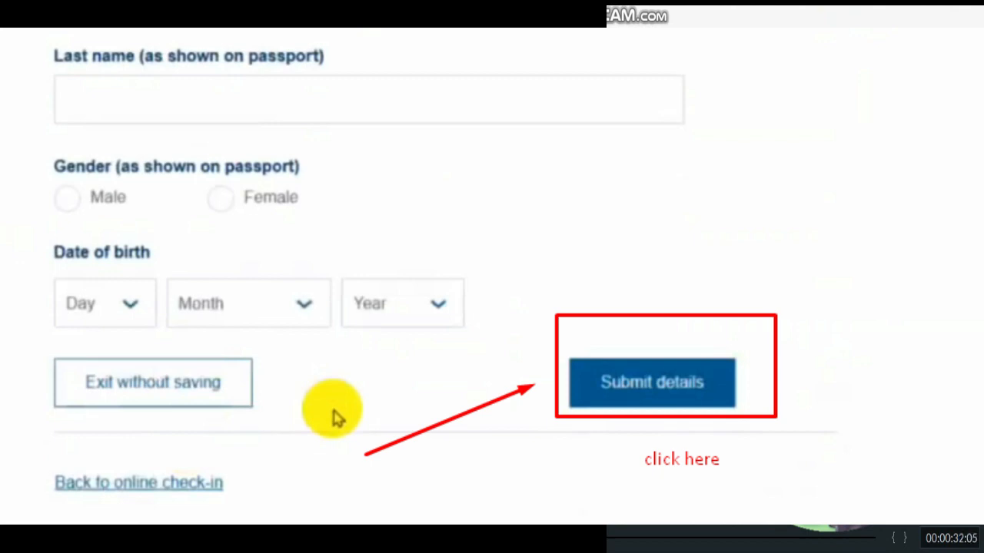
click(651, 382)
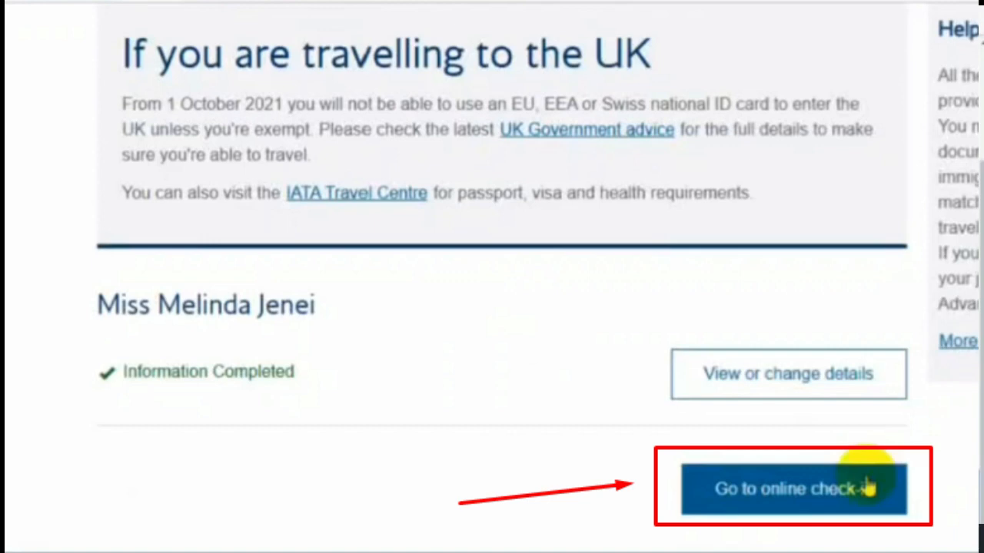
click(792, 489)
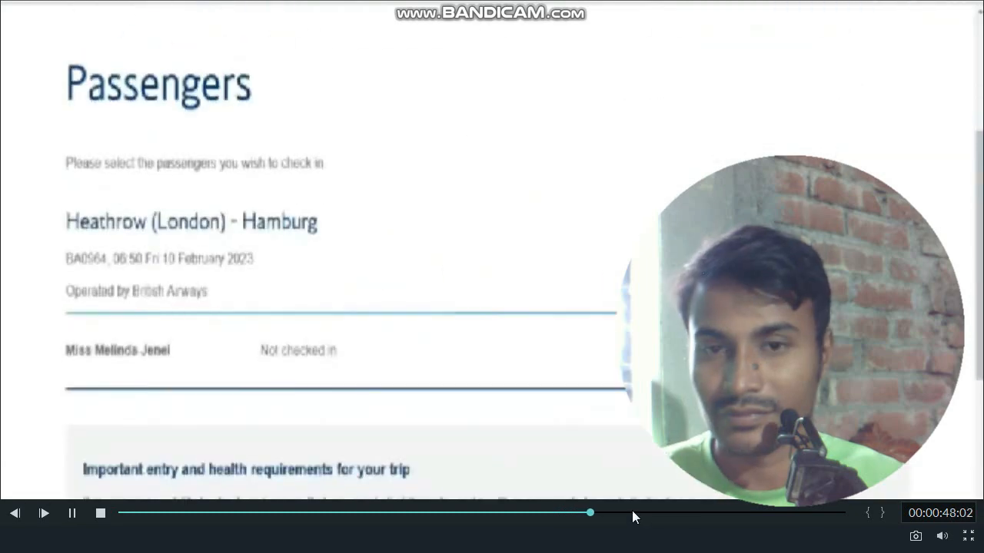
scroll(down, 3)
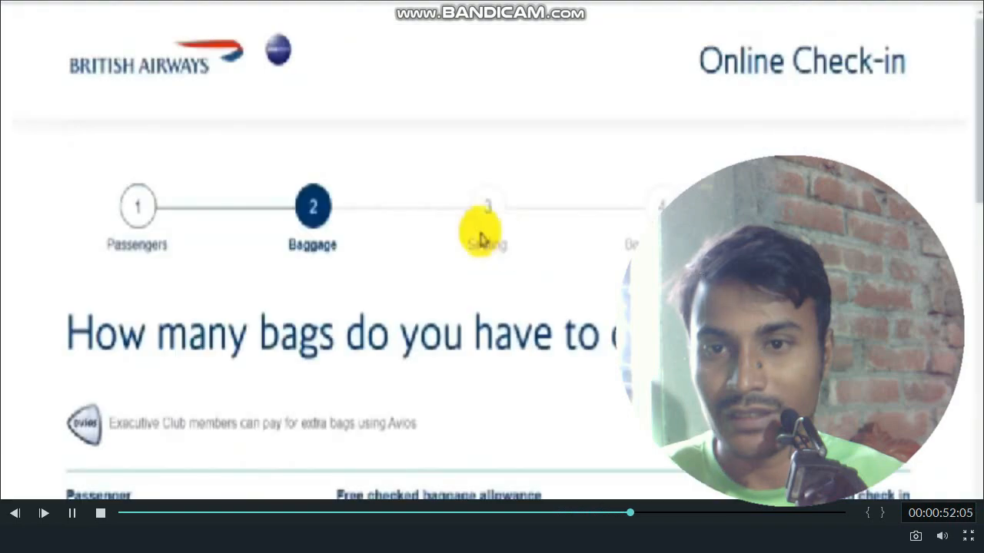
scroll(down, 3)
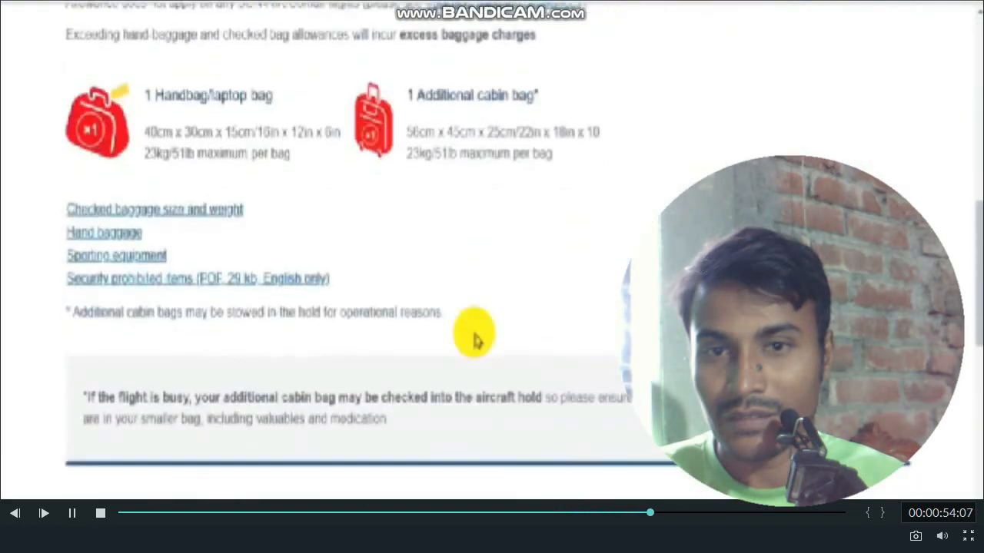
scroll(down, 3)
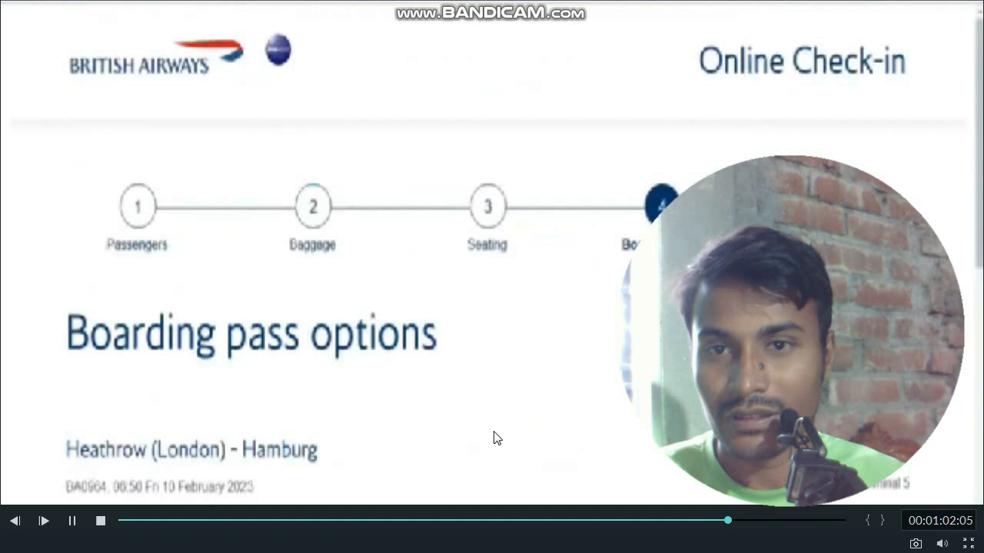
scroll(down, 3)
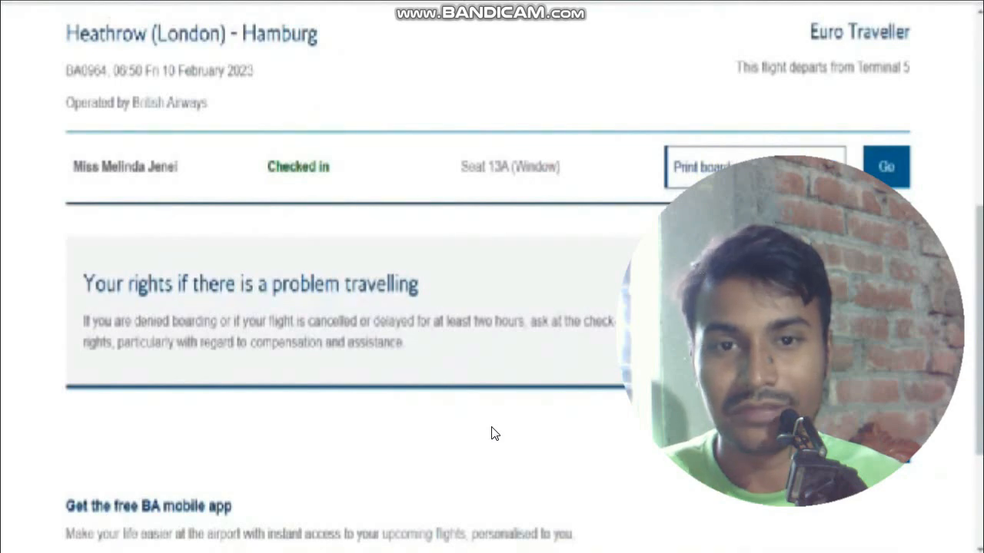
scroll(down, 3)
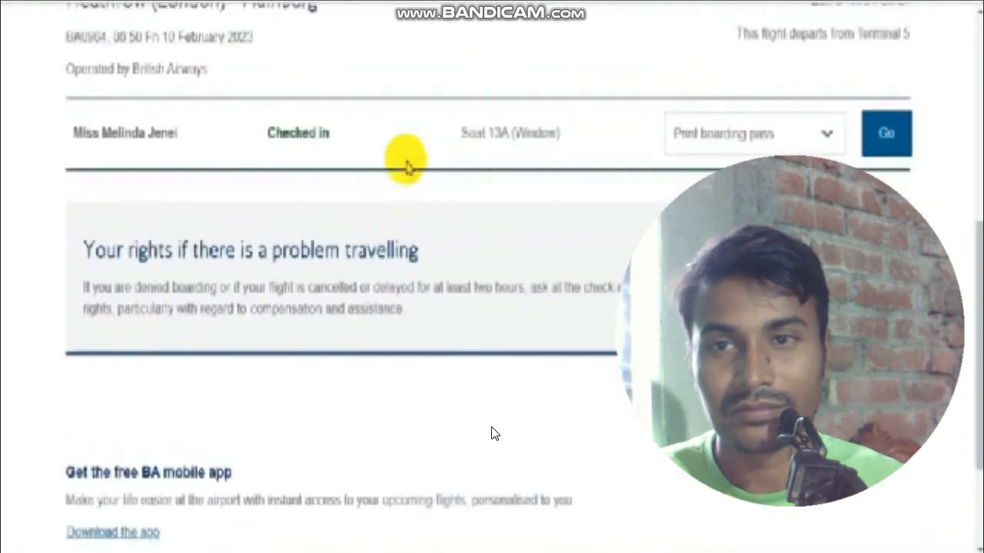